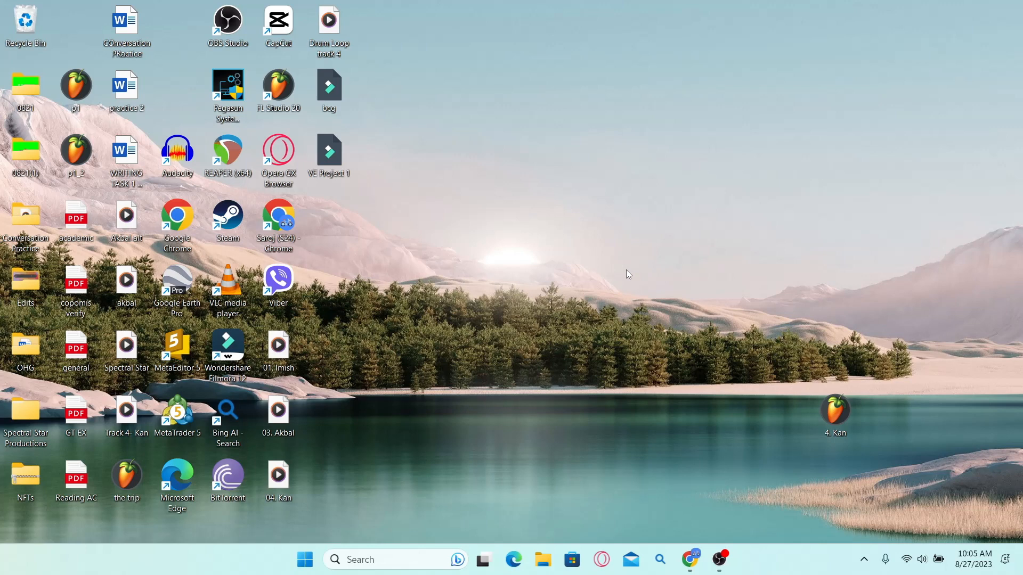
{"action": "mouse_move", "coordinate": [560, 496]}
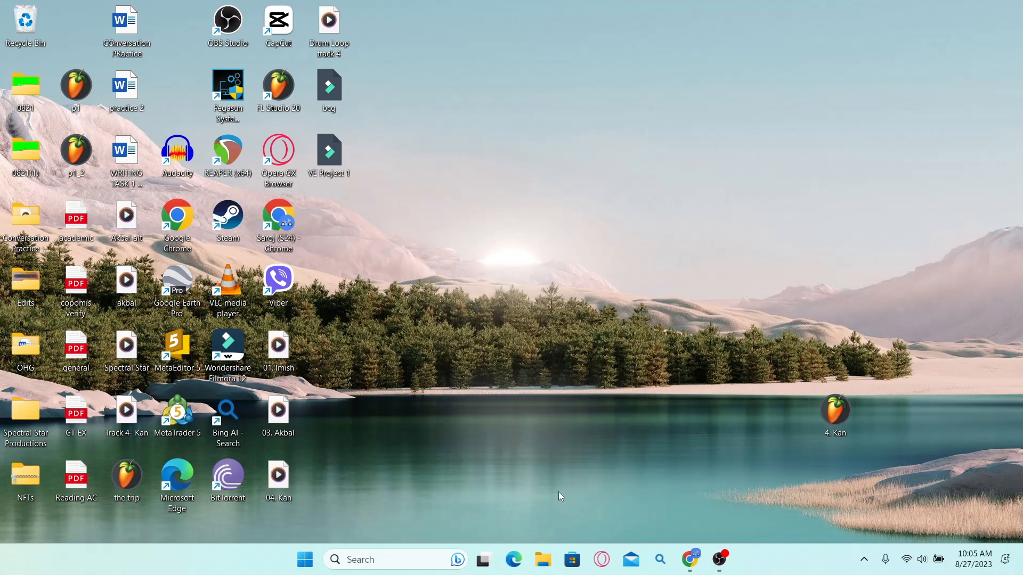
{"action": "mouse_move", "coordinate": [572, 559]}
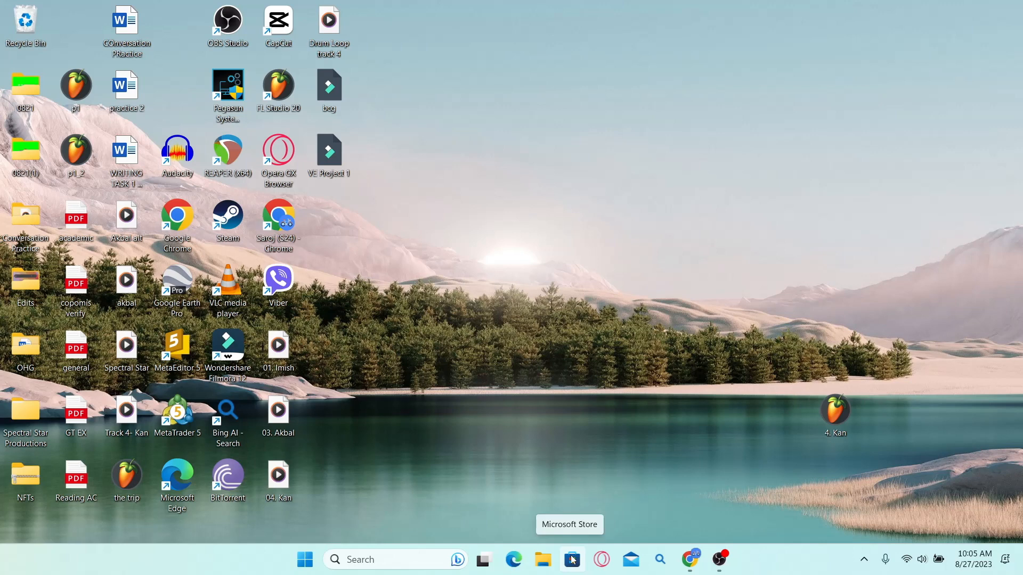
{"action": "mouse_move", "coordinate": [515, 389]}
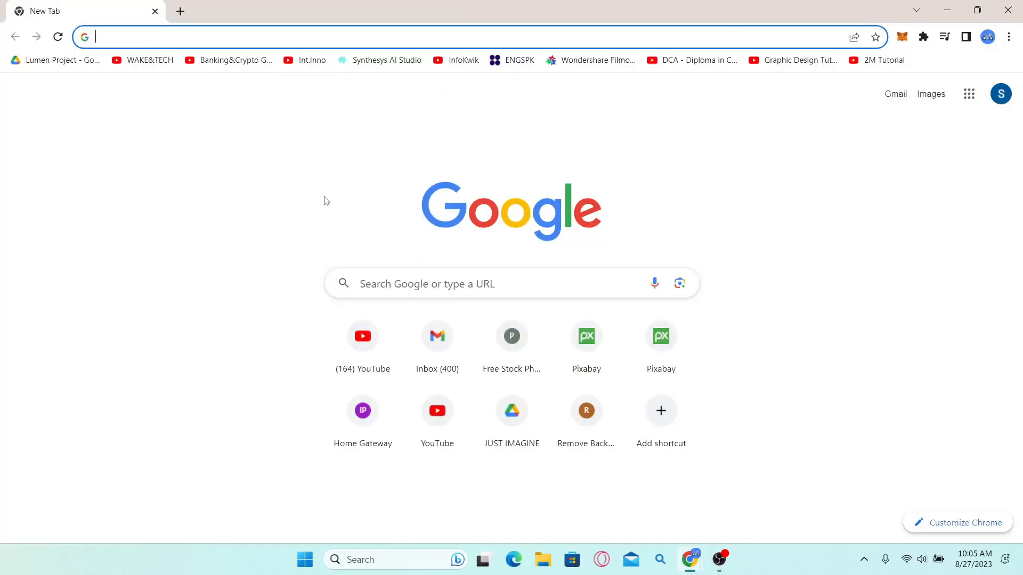
{"action": "mouse_move", "coordinate": [294, 209]}
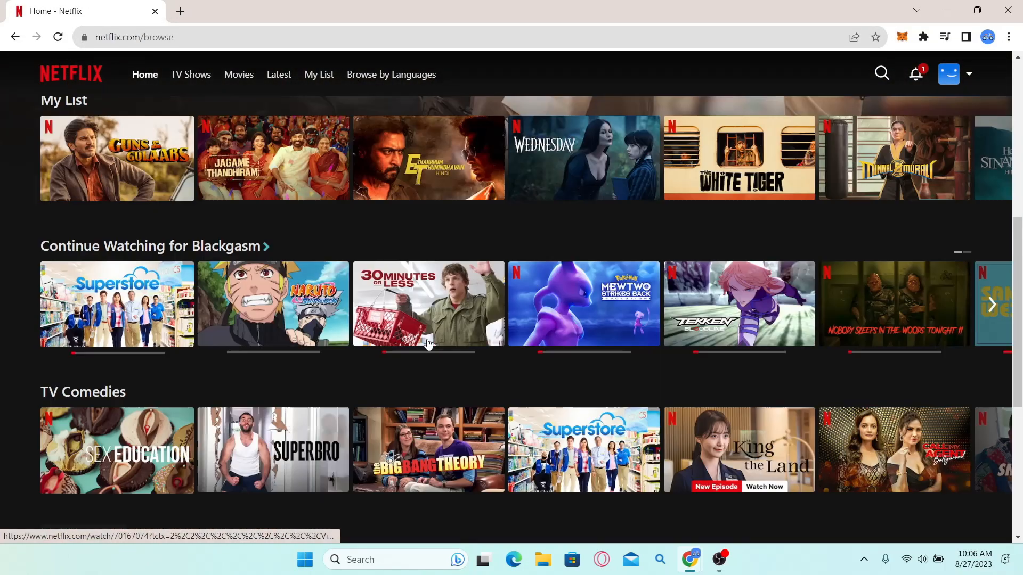
- Scroll through the Netflix home page rows below the featured Bro banner
{"action": "scroll", "scroll_direction": "down", "scroll_amount": 3}
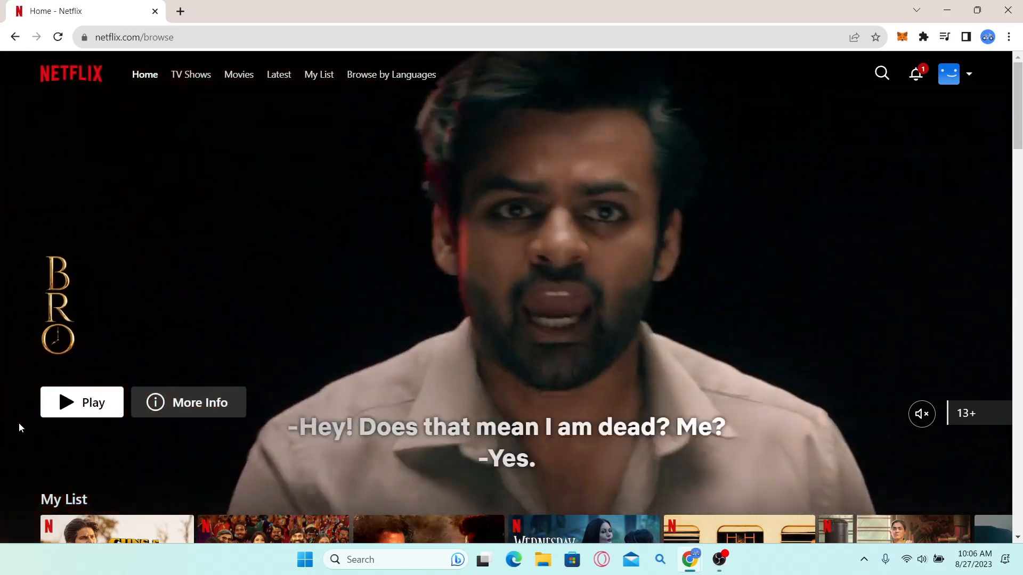
- Open a new tab for Speedtest by Ookla and YouTube playback checks
{"action": "left_click", "coordinate": [82, 401]}
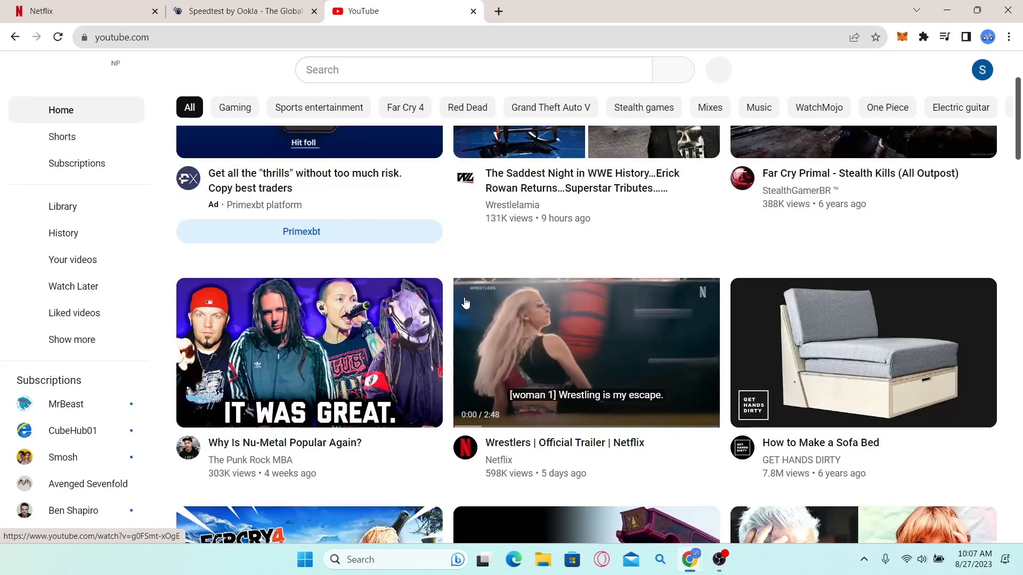
- Close YouTube and start Bro playing in the Netflix tab
{"action": "left_click", "coordinate": [472, 11]}
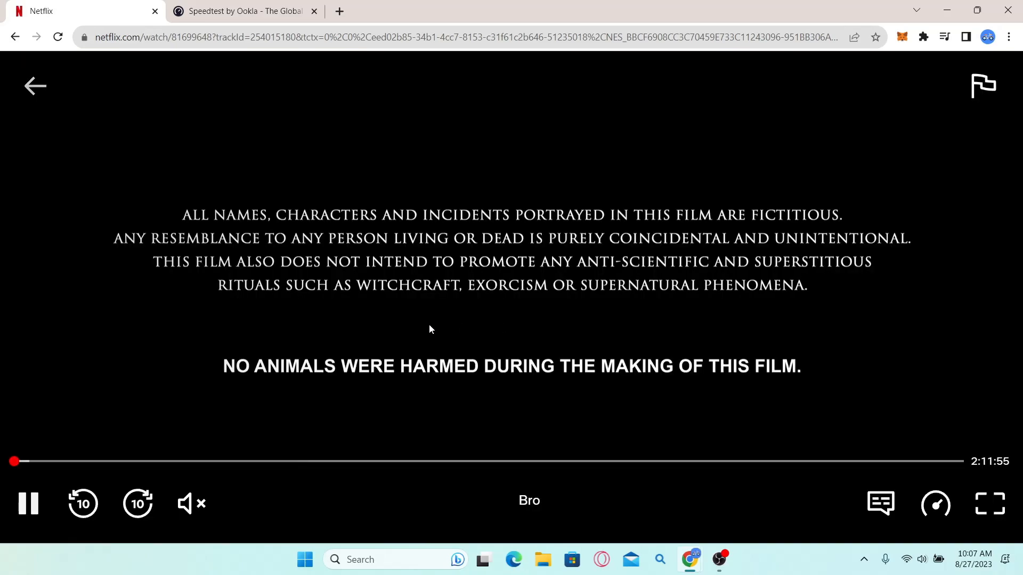
- Exit the Netflix player to the home page and relaunch Bro from its banner
{"action": "left_click", "coordinate": [486, 462]}
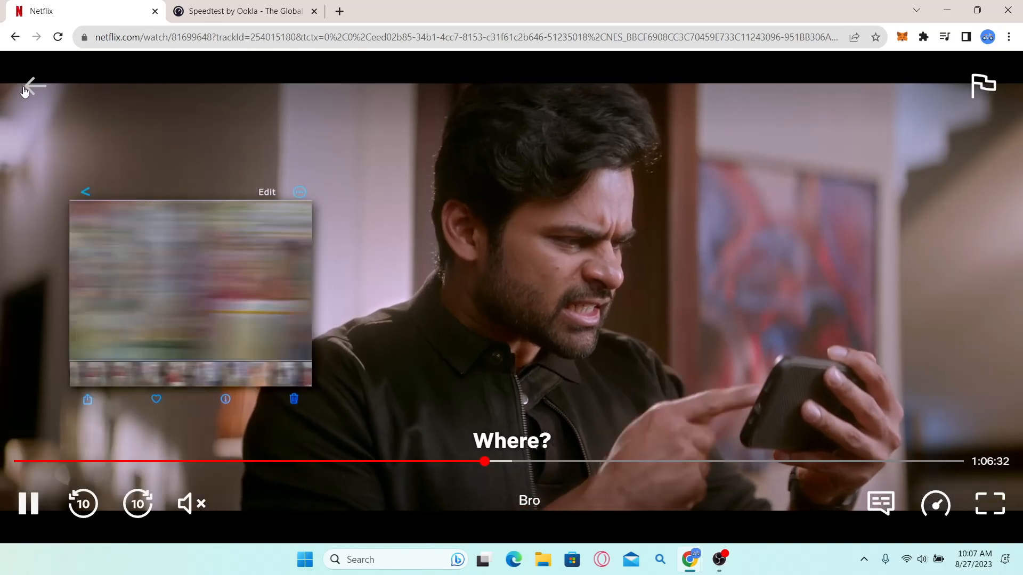
{"action": "left_click", "coordinate": [28, 85]}
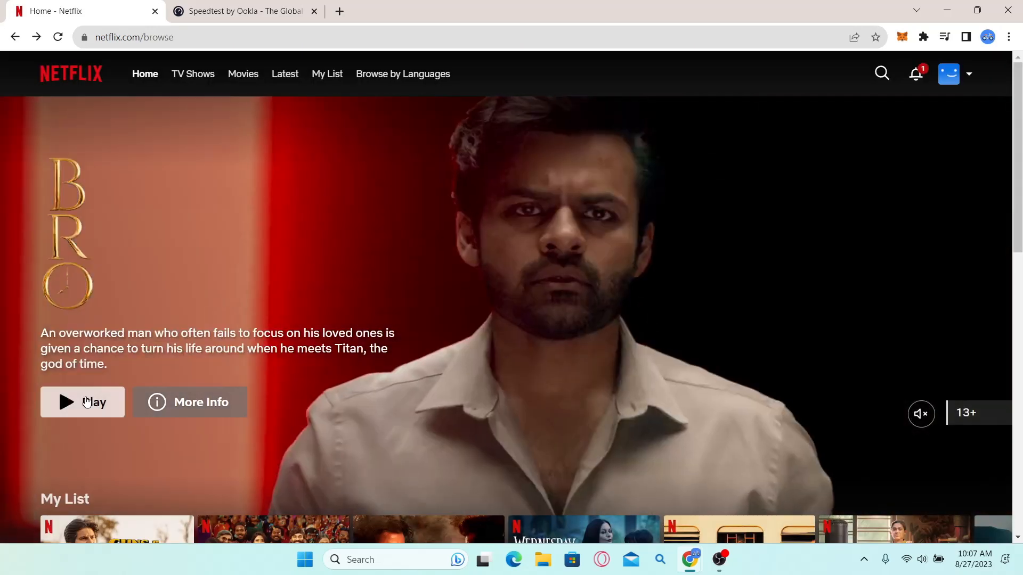
{"action": "left_click", "coordinate": [82, 402]}
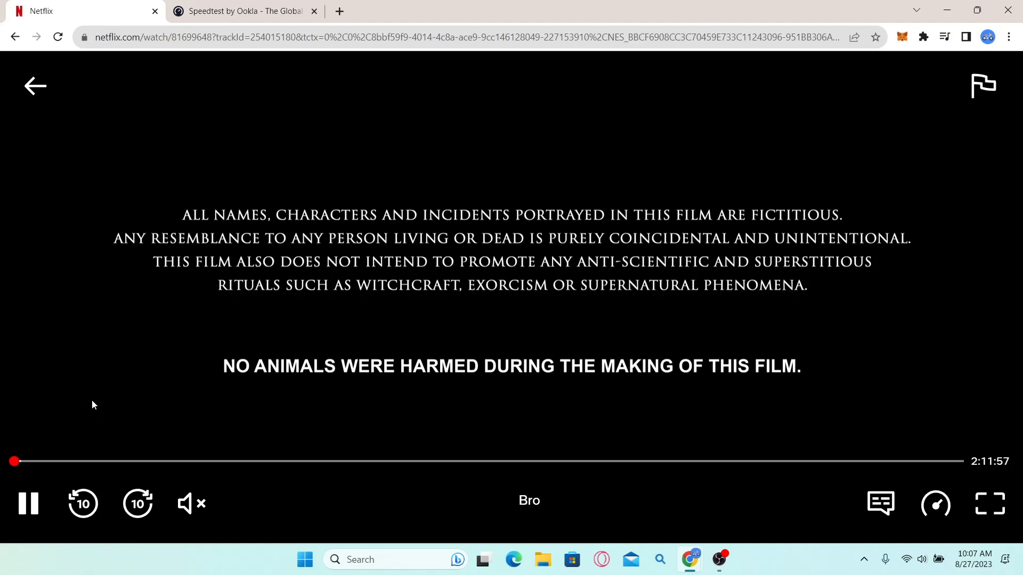
{"action": "mouse_move", "coordinate": [195, 375]}
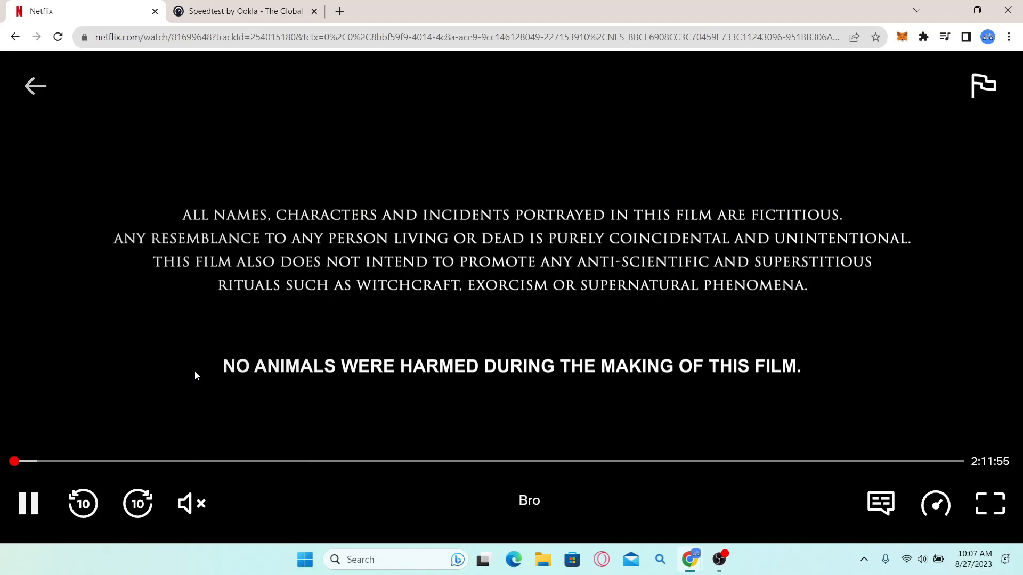